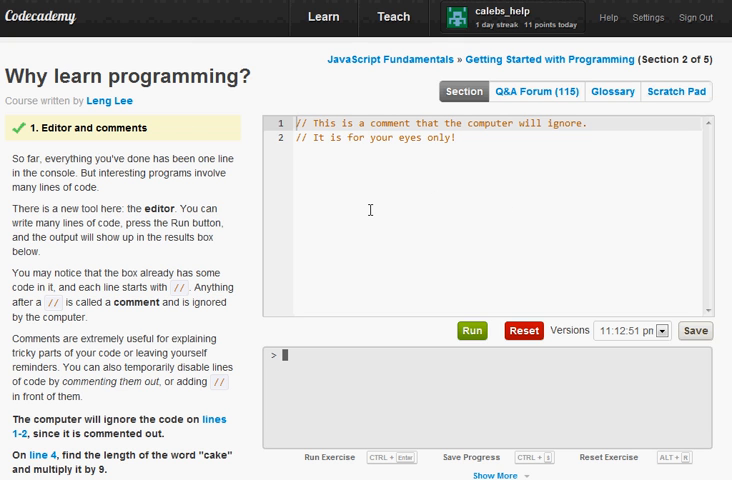
pyautogui.moveTo(228, 220)
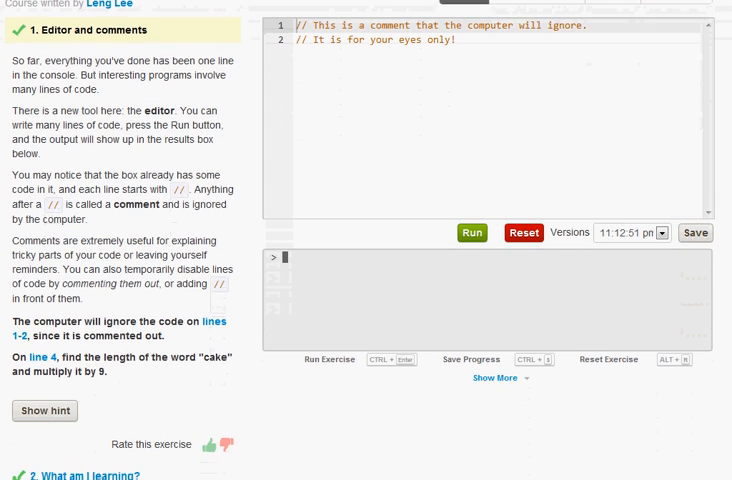
# Add a third comment line: //This is another comment :D kdjhgkadsjgb lk
pyautogui.scroll(-3)
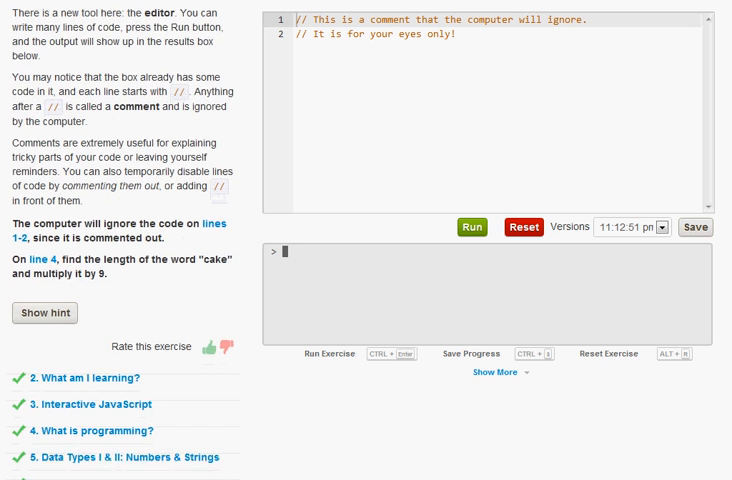
pyautogui.scroll(3)
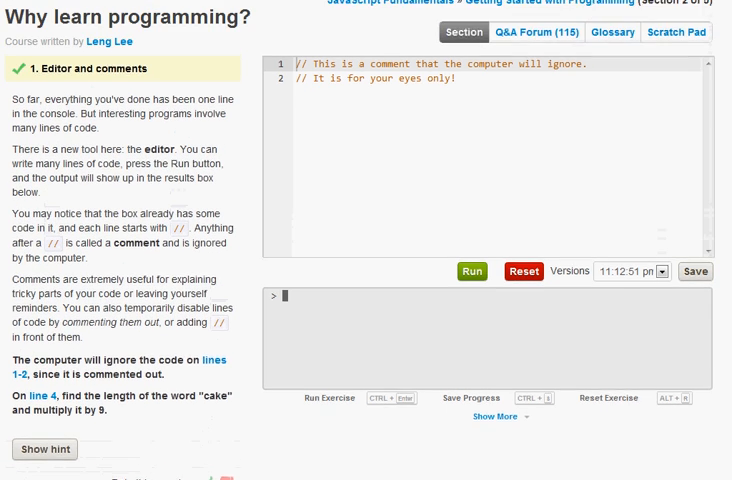
pyautogui.scroll(-3)
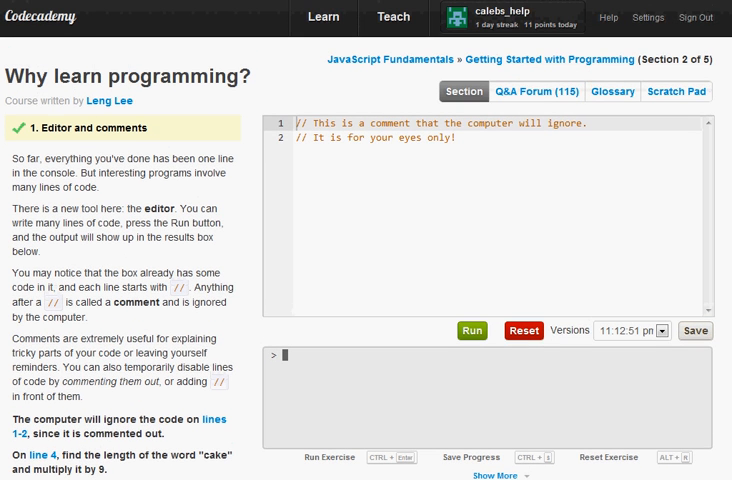
pyautogui.click(316, 176)
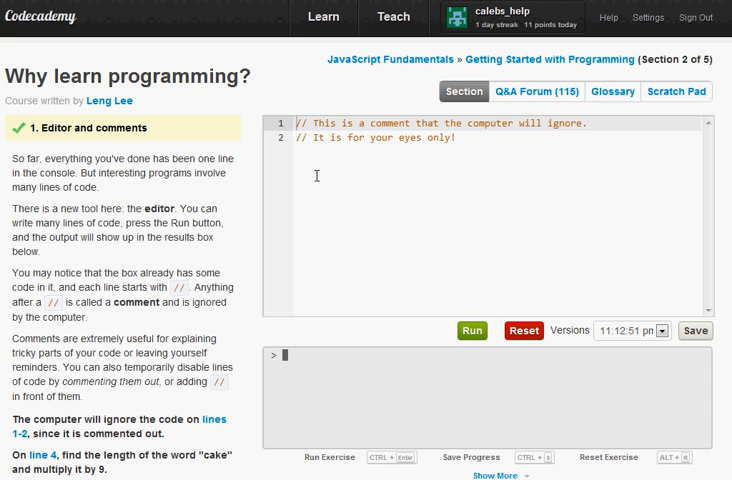
pyautogui.moveTo(156, 62)
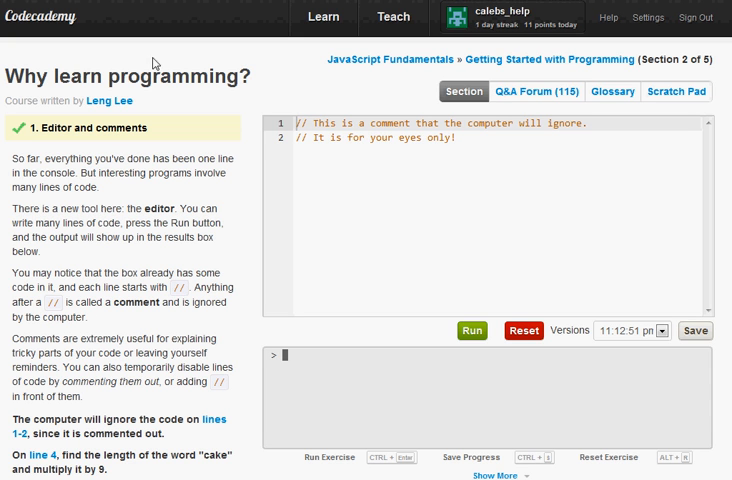
pyautogui.click(460, 140)
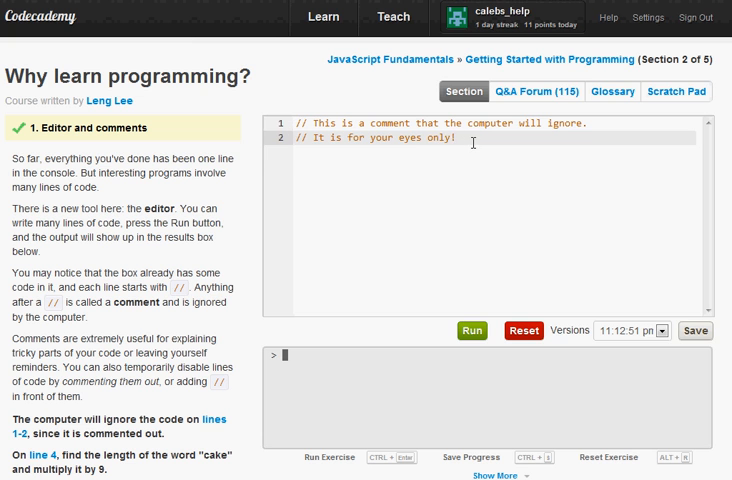
pyautogui.write('//')
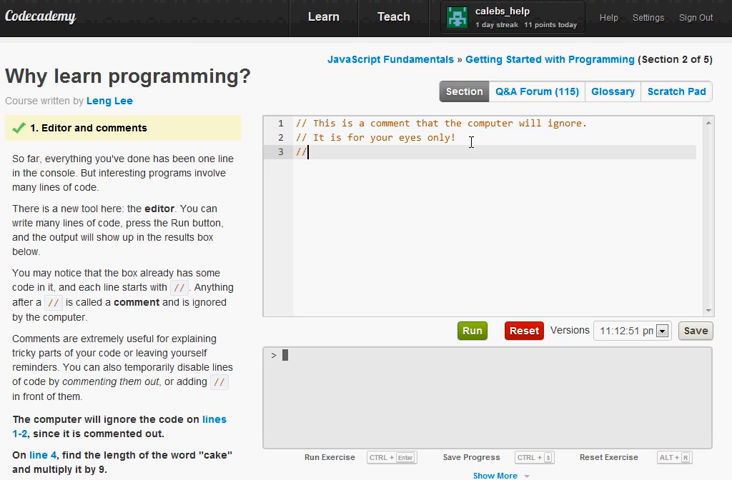
pyautogui.moveTo(258, 156)
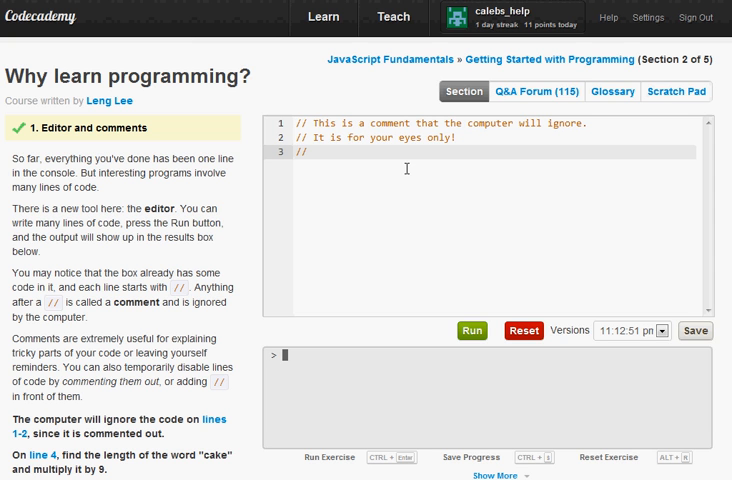
pyautogui.write('This is another comment :D')
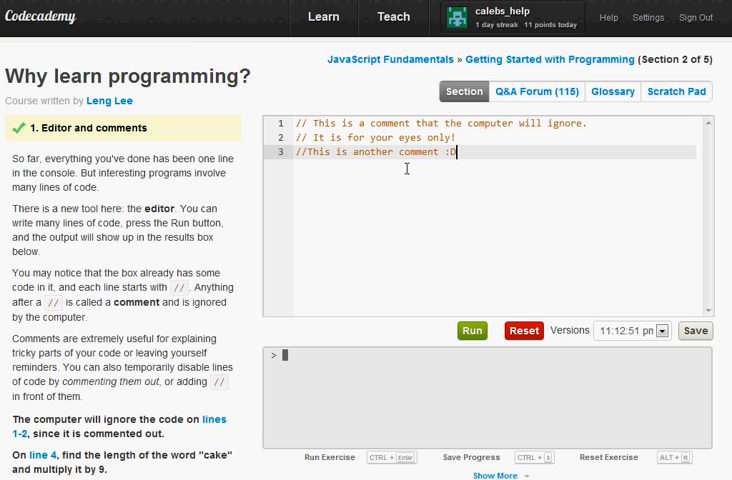
pyautogui.write('kdjhgkadsjgb')
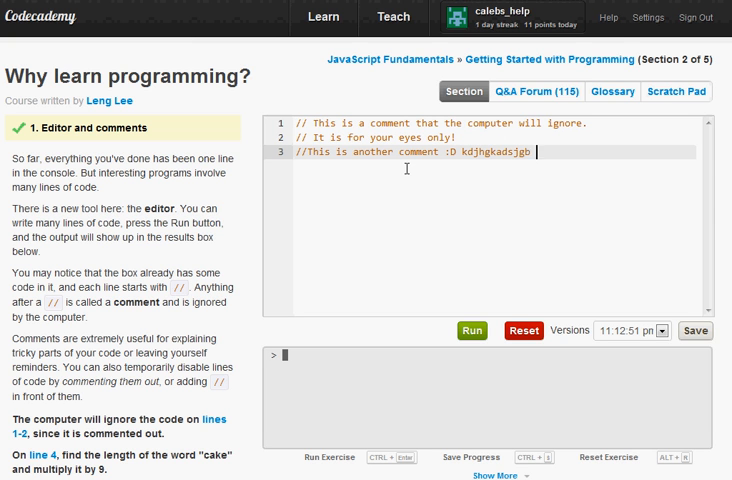
pyautogui.write('lk')
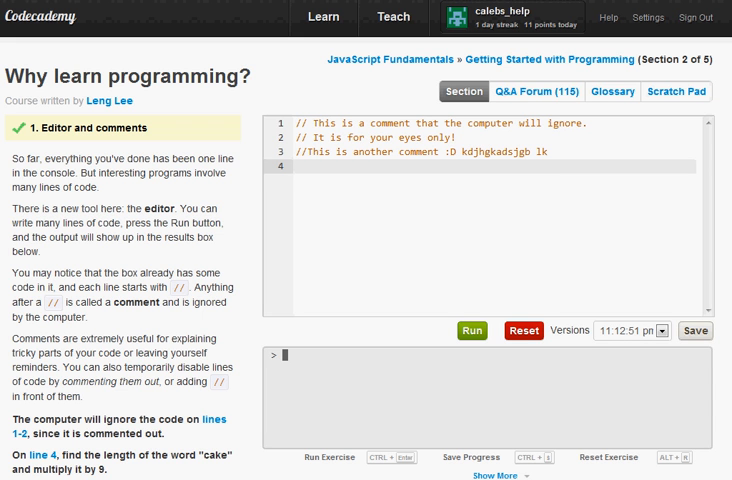
pyautogui.scroll(-3)
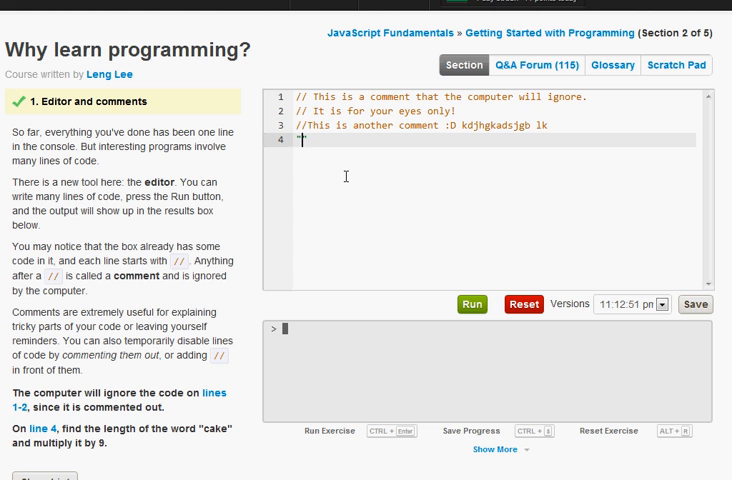
# Write "cake".length * 9; on line 4 and run it, getting 36 as correct
pyautogui.write('"cake')
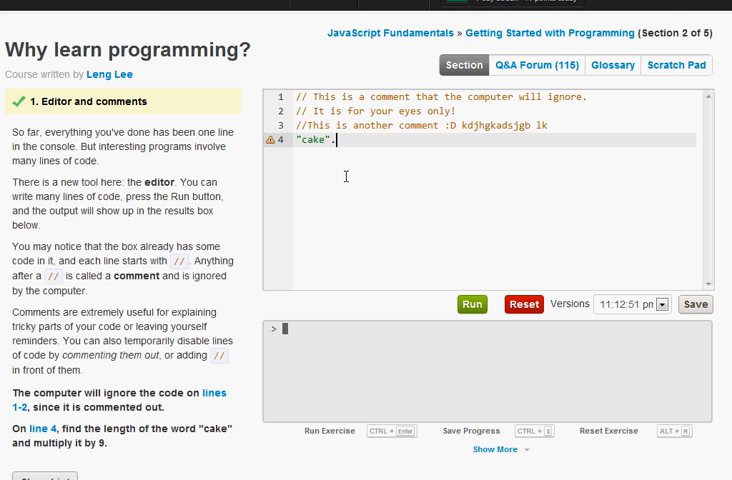
pyautogui.write('.length')
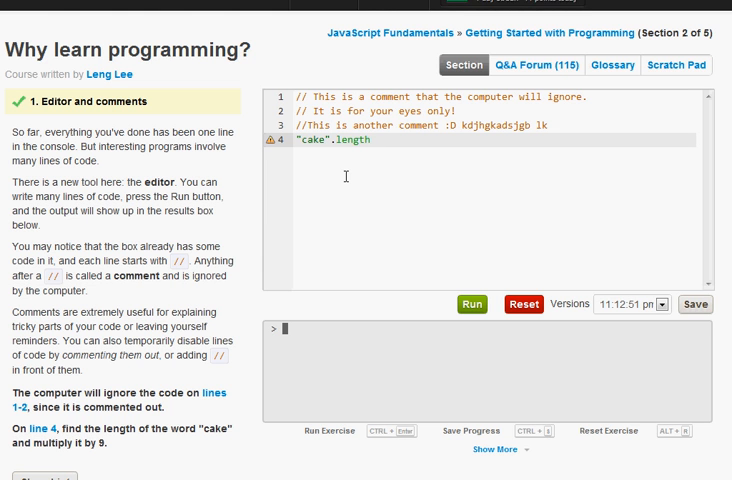
pyautogui.write('*')
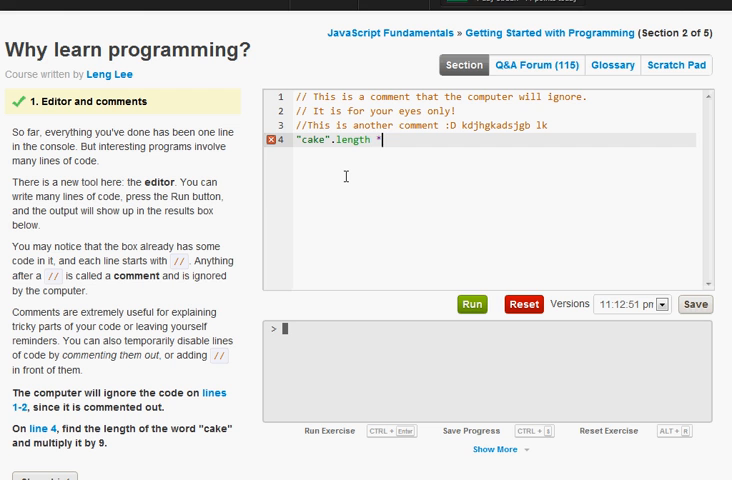
pyautogui.write('9')
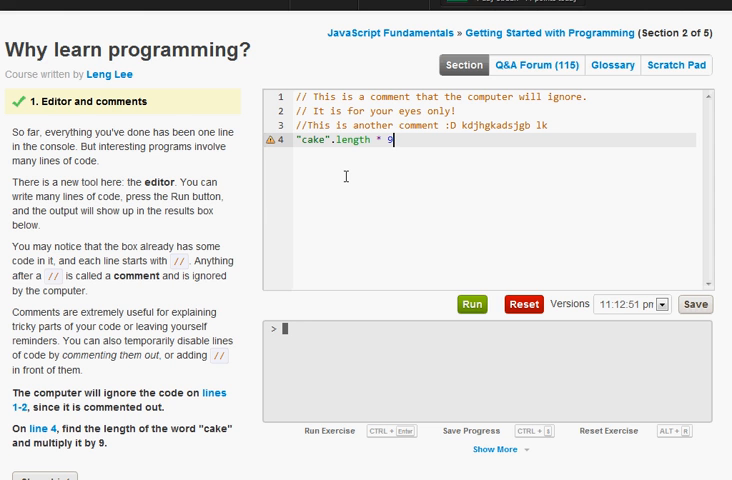
pyautogui.write(';')
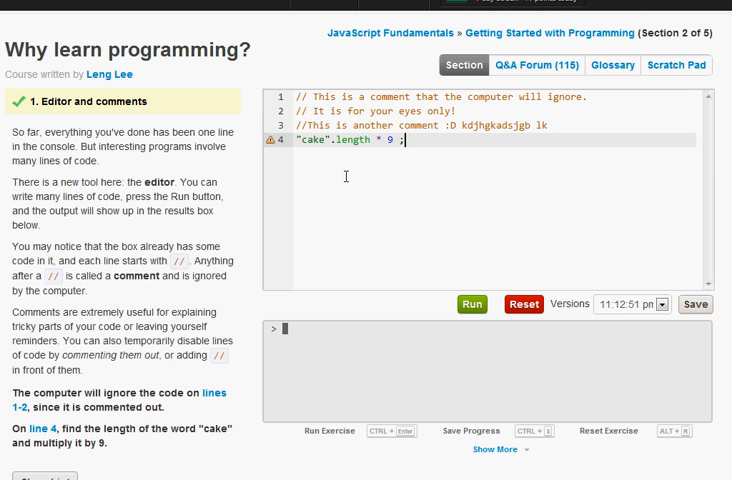
pyautogui.moveTo(500, 360)
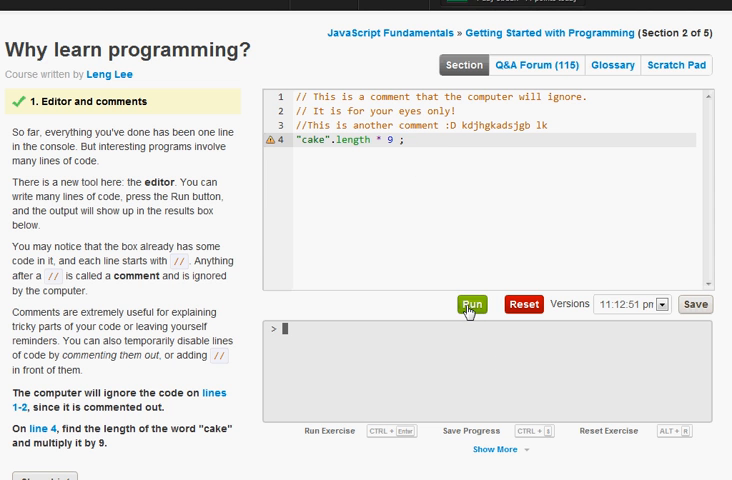
pyautogui.moveTo(470, 308)
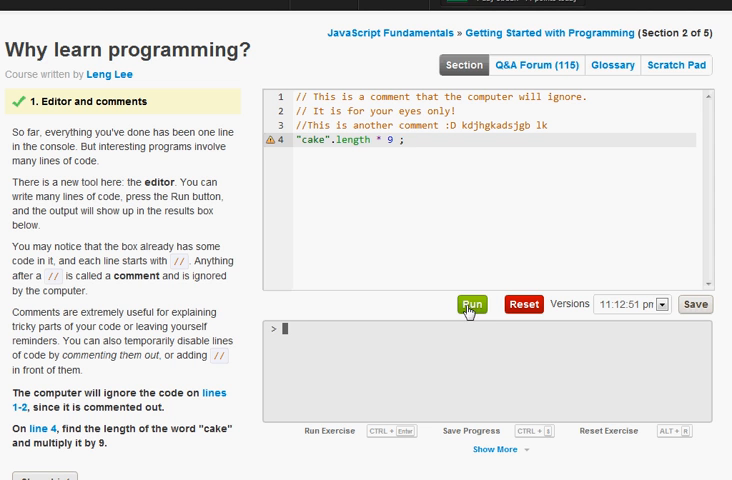
pyautogui.click(470, 304)
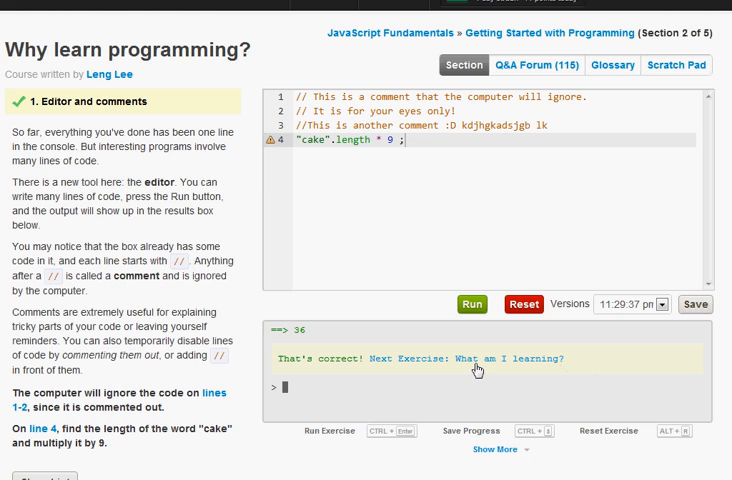
pyautogui.scroll(-3)
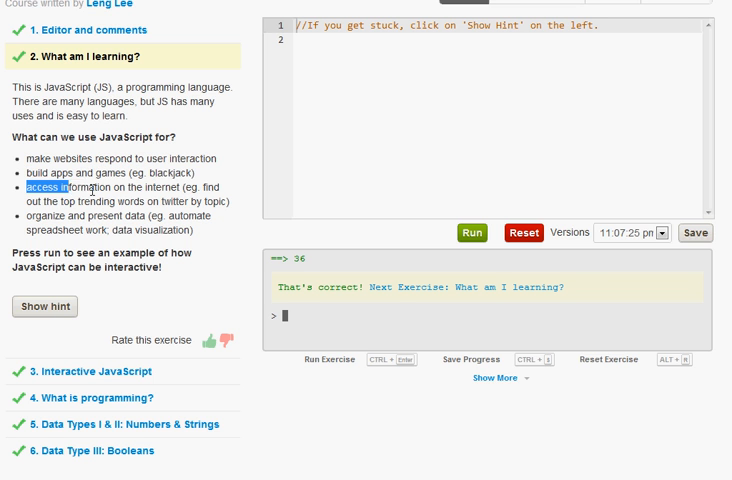
# Run the What am I learning? exercise and dismiss its example alert pop-up
pyautogui.moveTo(28, 188); pyautogui.dragTo(132, 188)
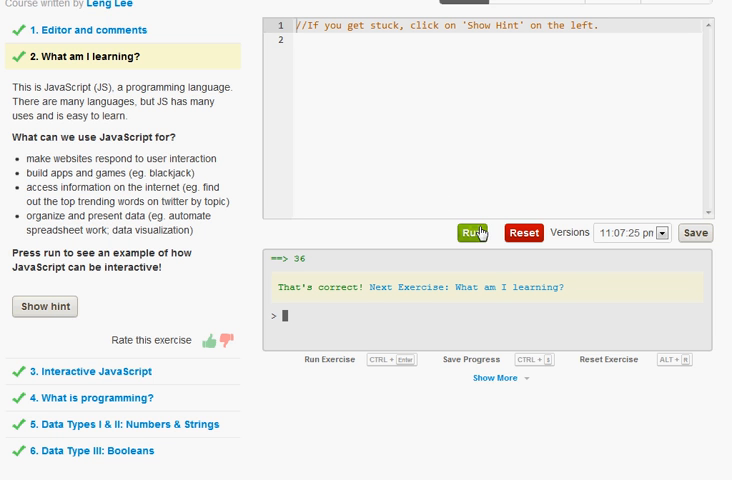
pyautogui.click(478, 232)
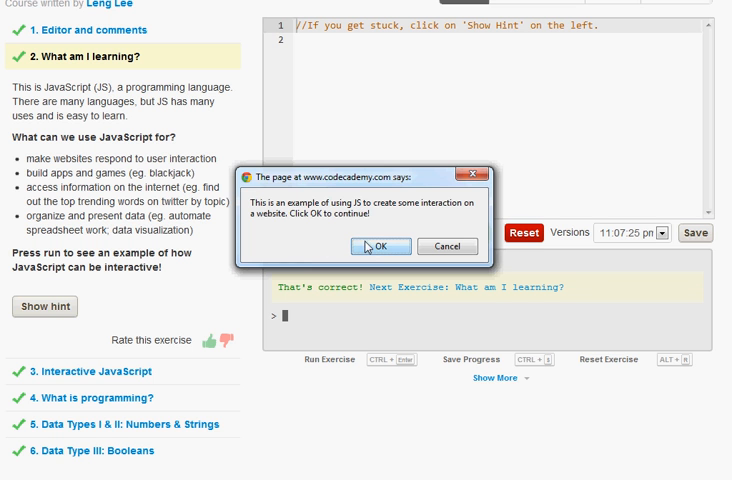
pyautogui.click(380, 246)
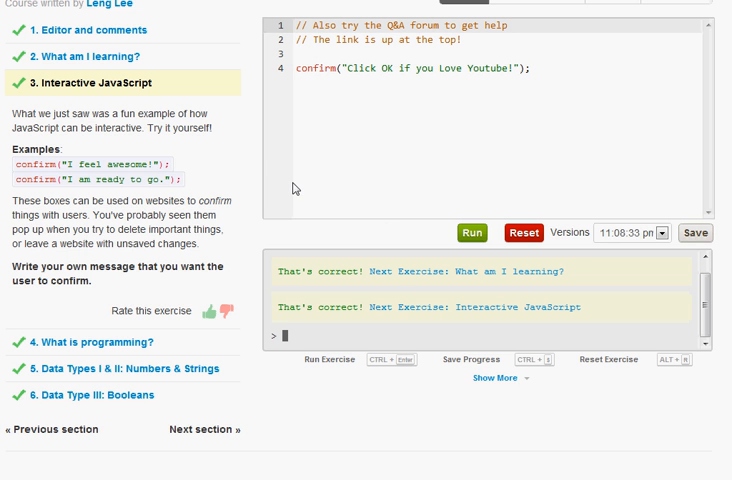
# Reset the editor and write confirm("Is Youtube Awesome?"); below the comments
pyautogui.click(522, 232)
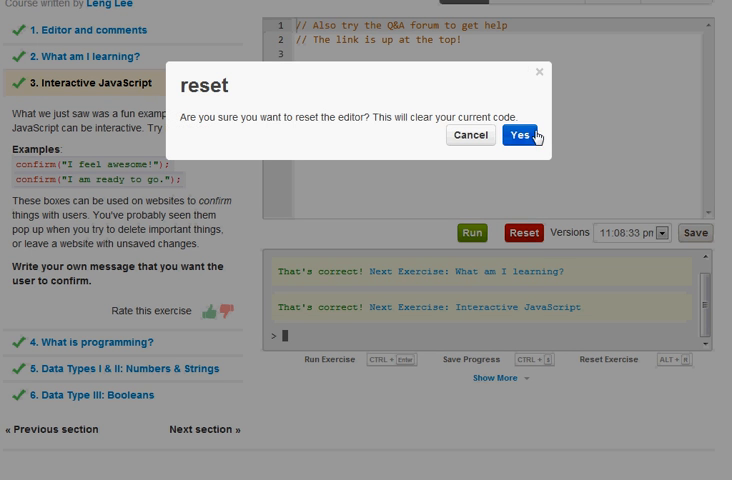
pyautogui.click(518, 136)
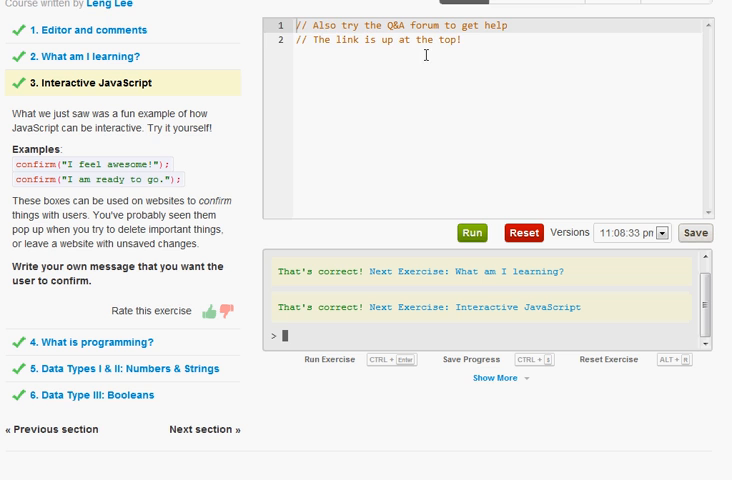
pyautogui.click(472, 48)
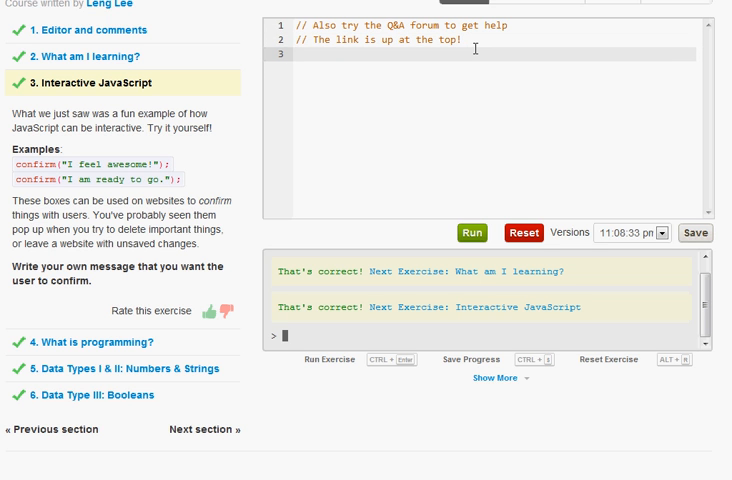
pyautogui.write('confirm("')
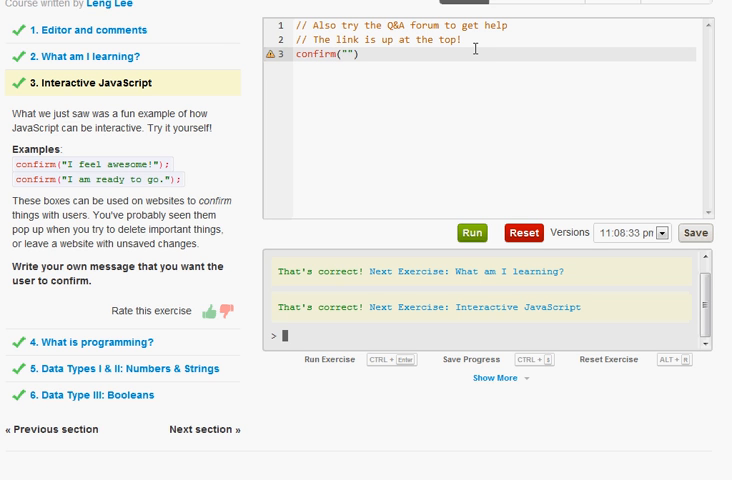
pyautogui.write('Is')
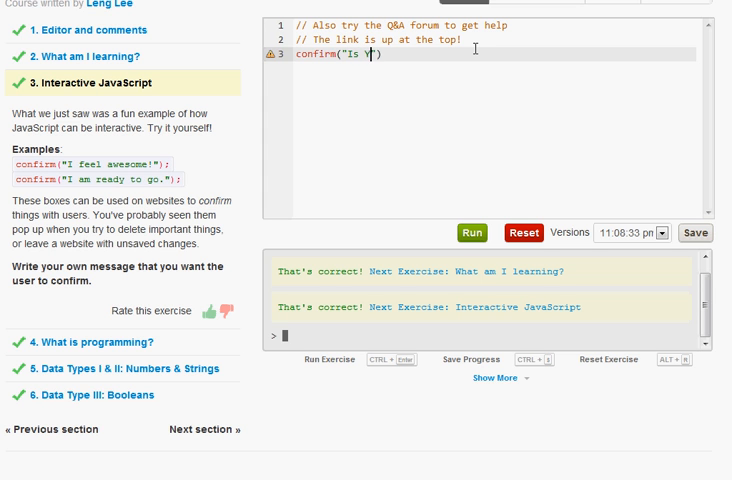
pyautogui.write('Youtube A')
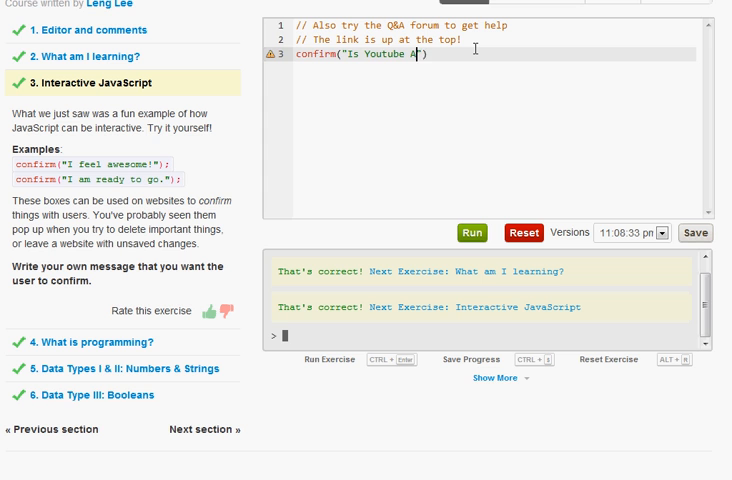
pyautogui.write('wesome?')
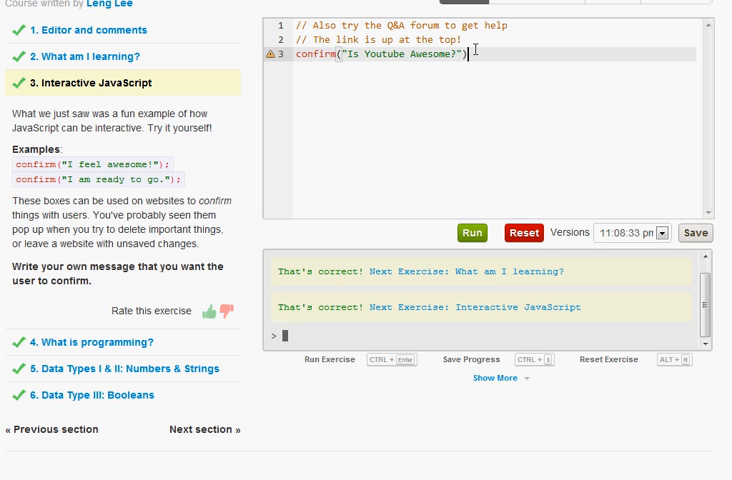
pyautogui.write(';')
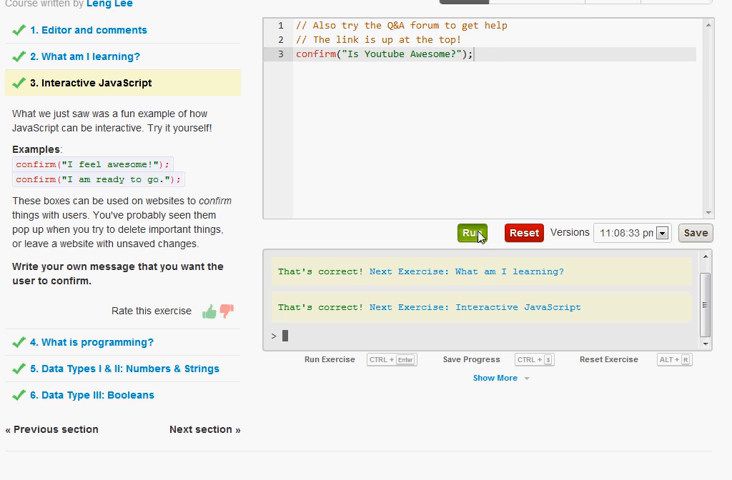
# Run the confirm code and accept the confirmation pop-up, passing the exercise
pyautogui.click(476, 232)
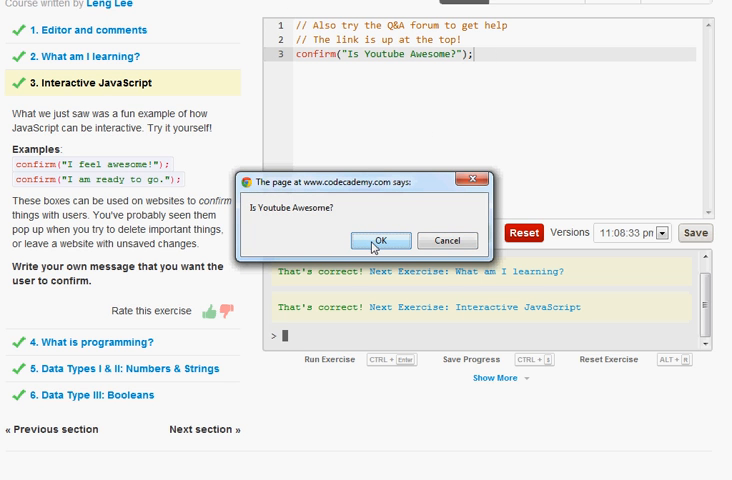
pyautogui.click(380, 240)
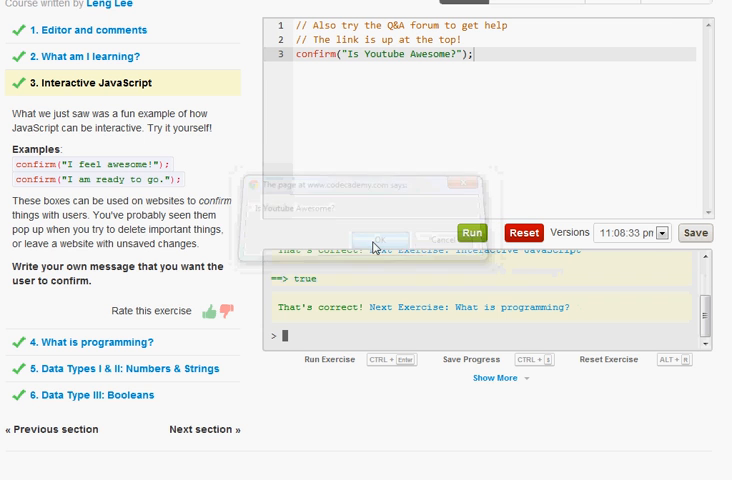
pyautogui.click(374, 244)
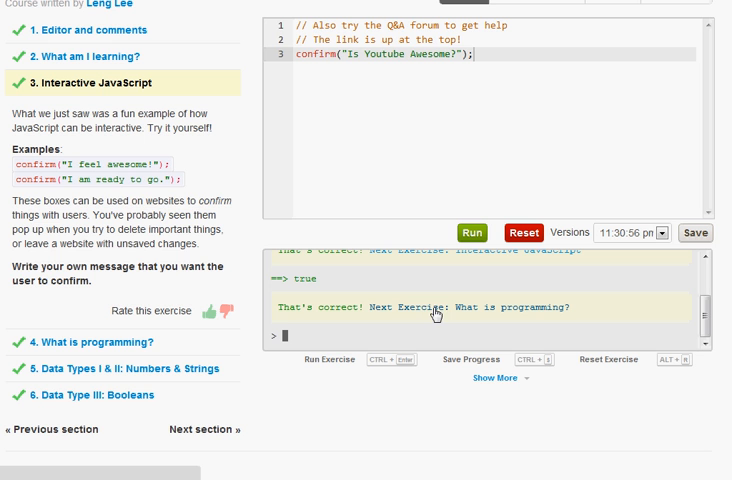
pyautogui.moveTo(430, 316)
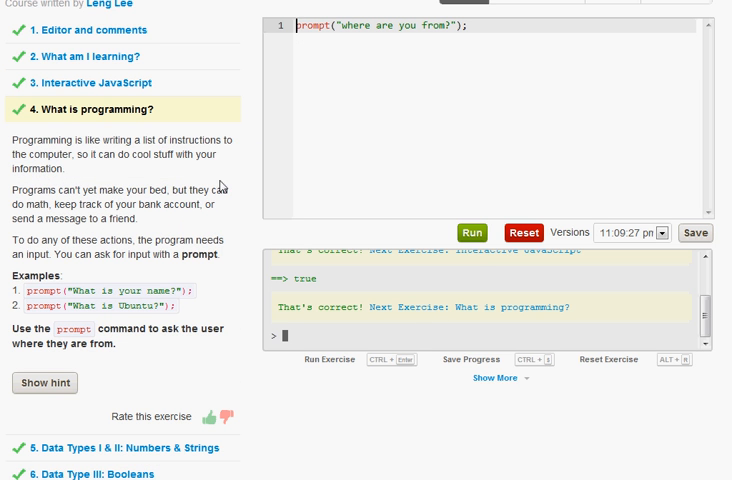
# Reset the editor and write prompt("where are you from?");
pyautogui.click(524, 232)
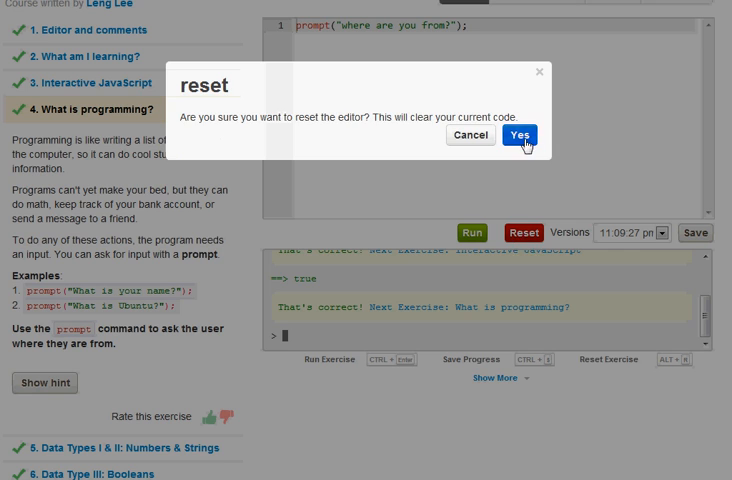
pyautogui.click(520, 136)
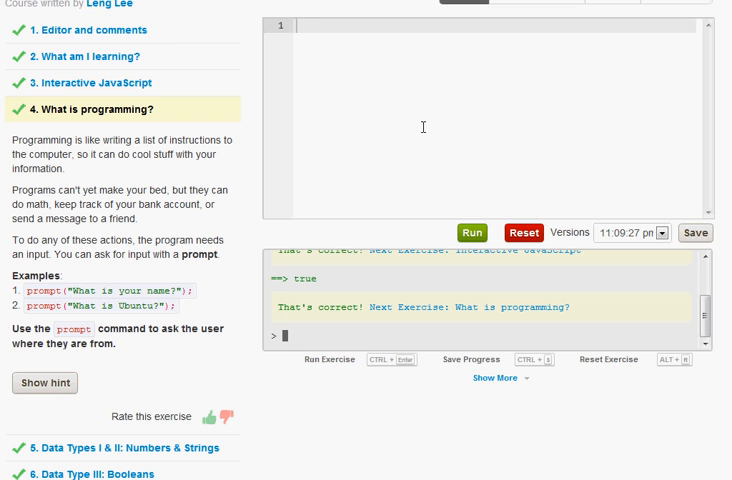
pyautogui.write('prompt')
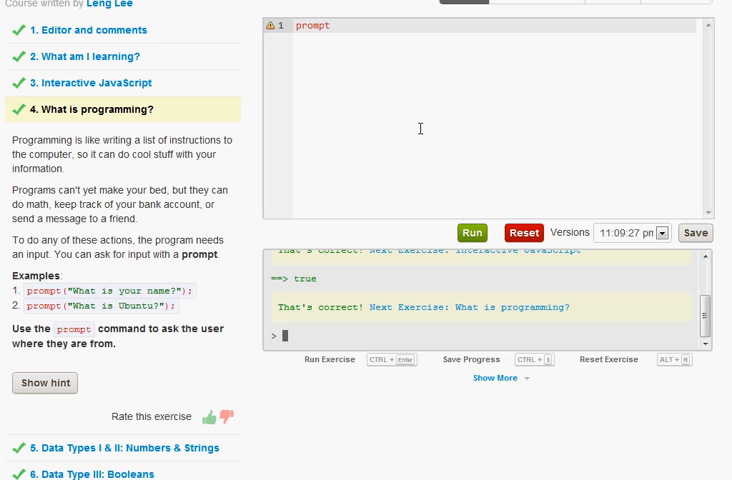
pyautogui.write('("")')
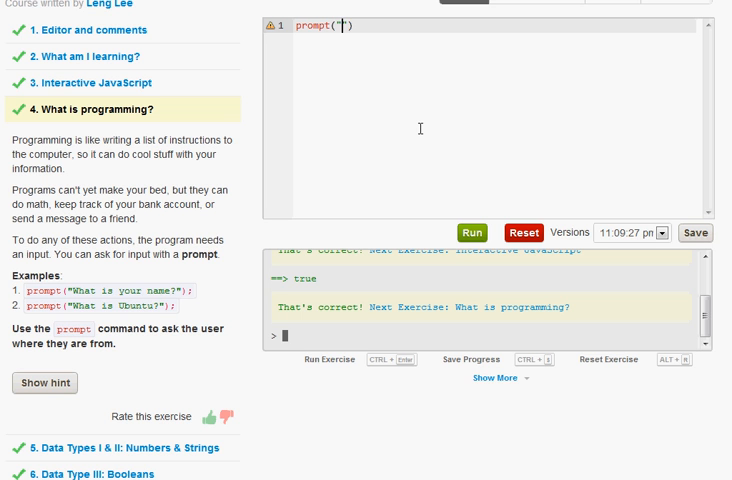
pyautogui.write('where are y')
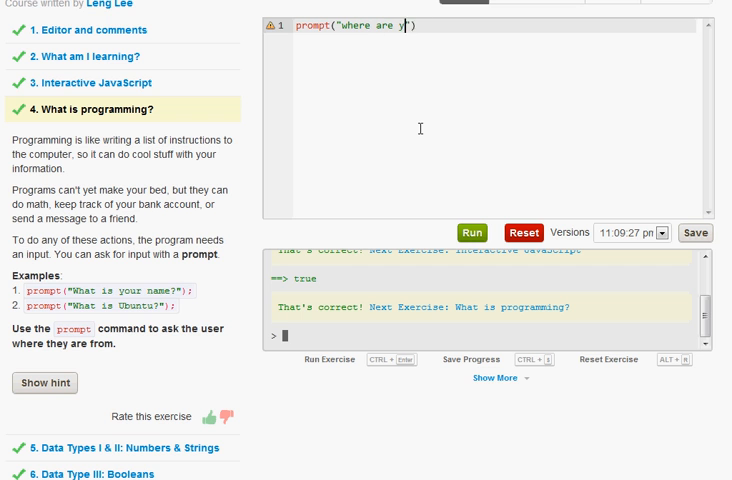
pyautogui.write('ou from')
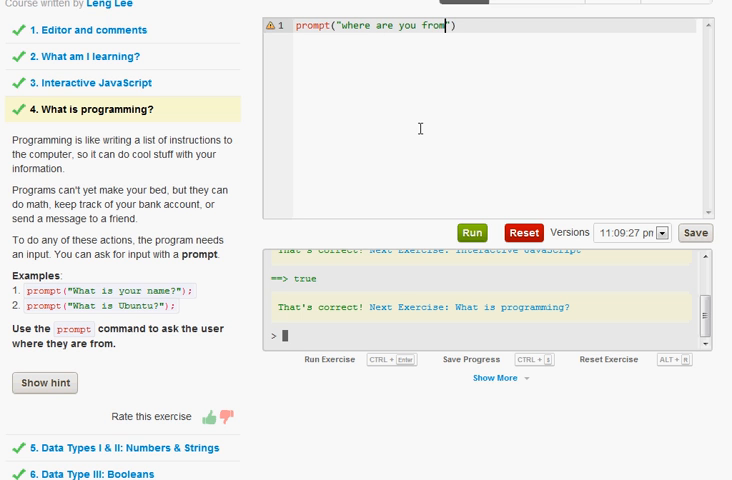
pyautogui.write('?")')
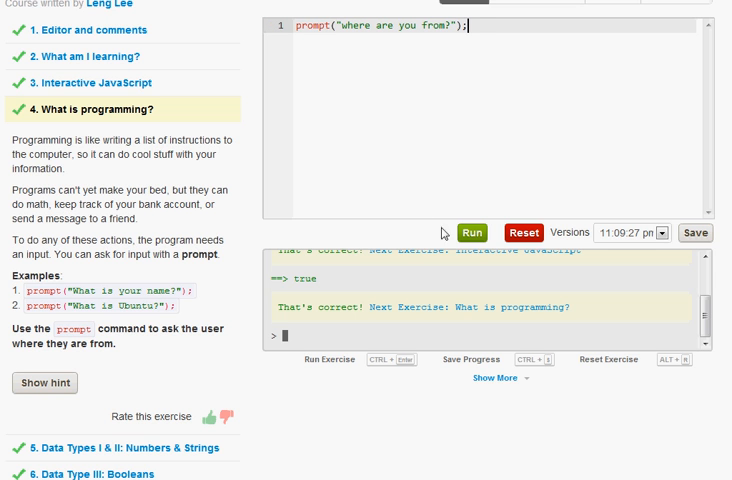
# Run the prompt, answer it with Youtube and submit, passing the exercise
pyautogui.click(472, 232)
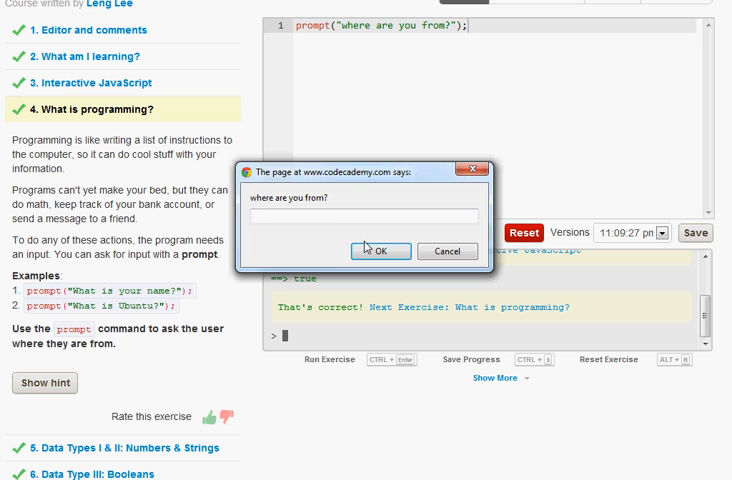
pyautogui.write('Youtube :D')
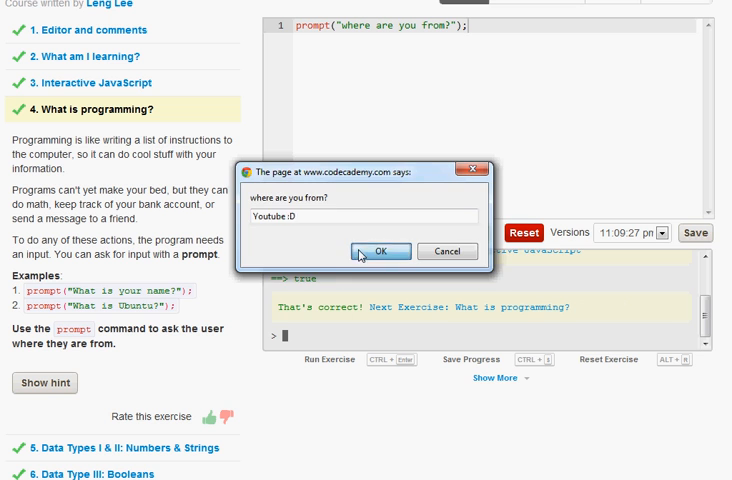
pyautogui.click(372, 252)
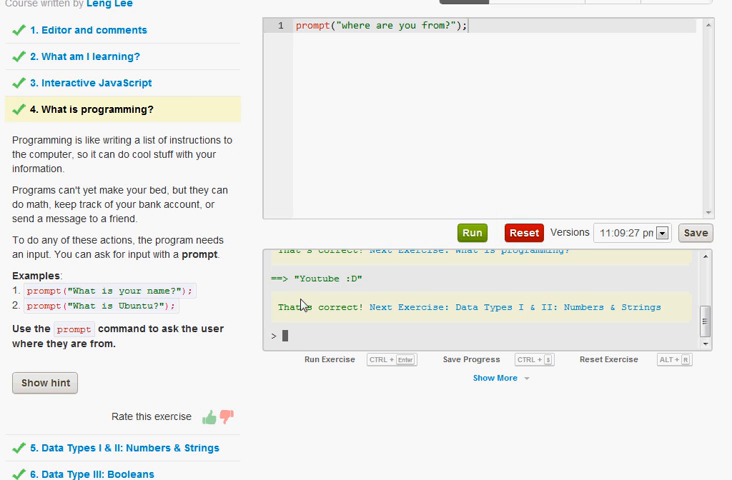
pyautogui.moveTo(468, 318)
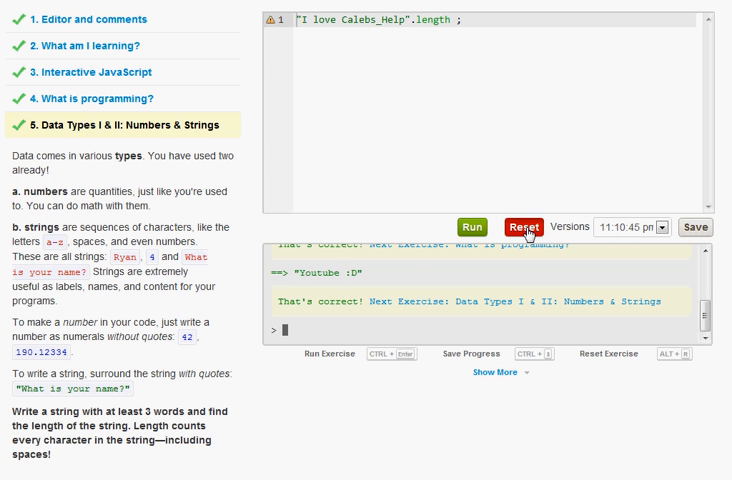
# Reset the editor, write "Caleb is an Awesome TEACHER!".length; and run it, printing 26
pyautogui.click(520, 226)
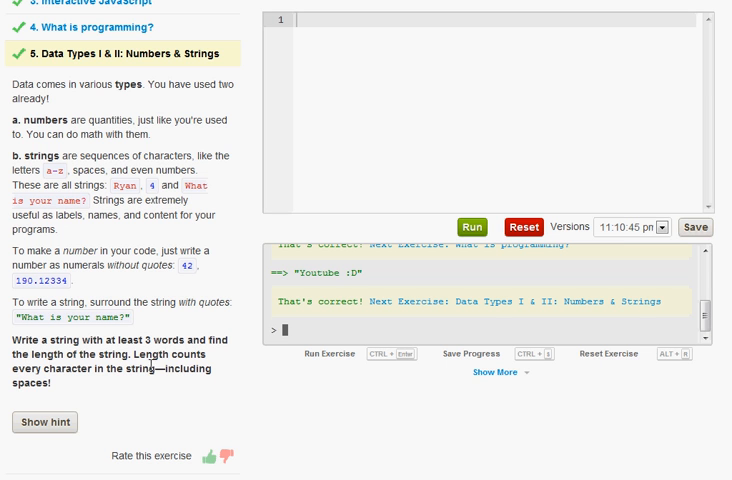
pyautogui.moveTo(80, 390)
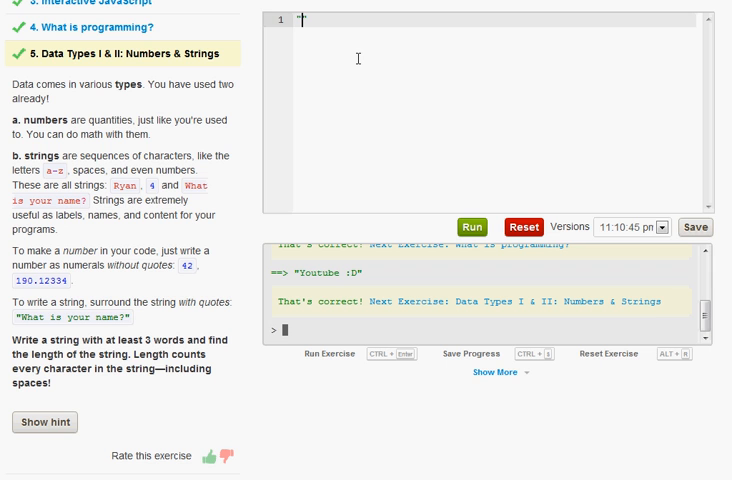
pyautogui.write('"Caleb is')
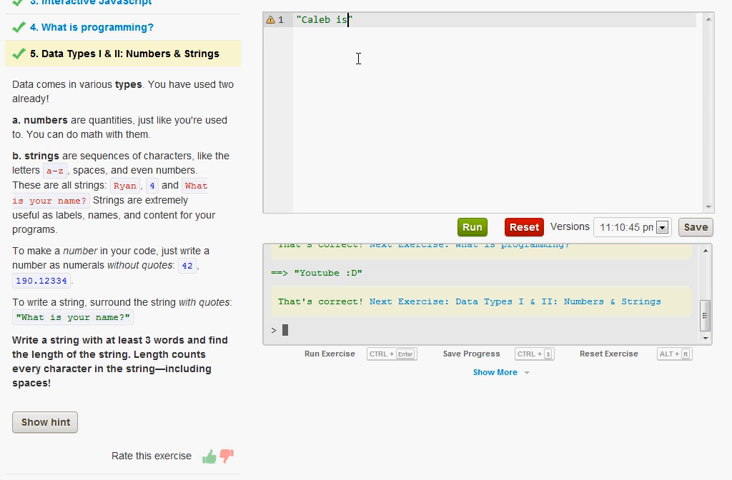
pyautogui.write('an Awe')
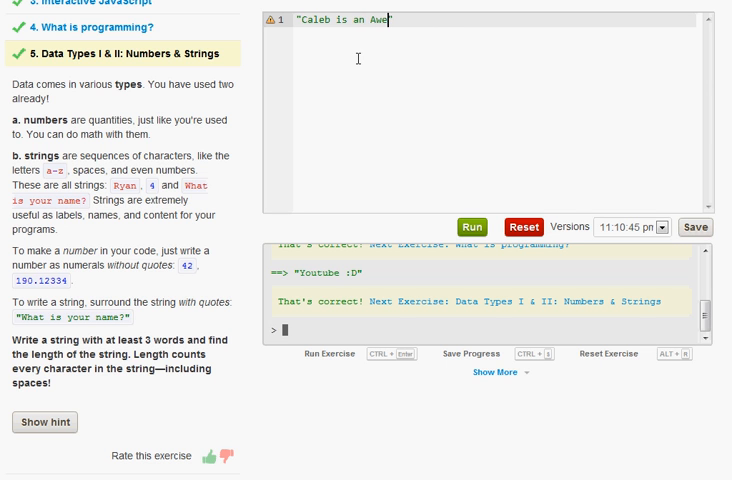
pyautogui.write('some TEACHER')
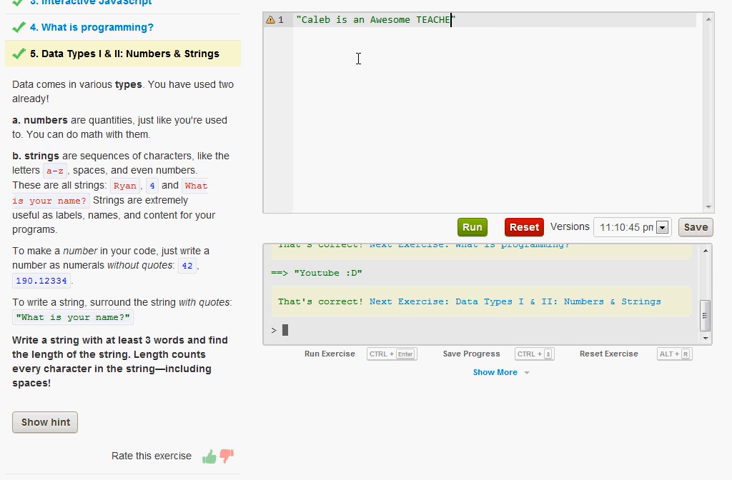
pyautogui.write('!')
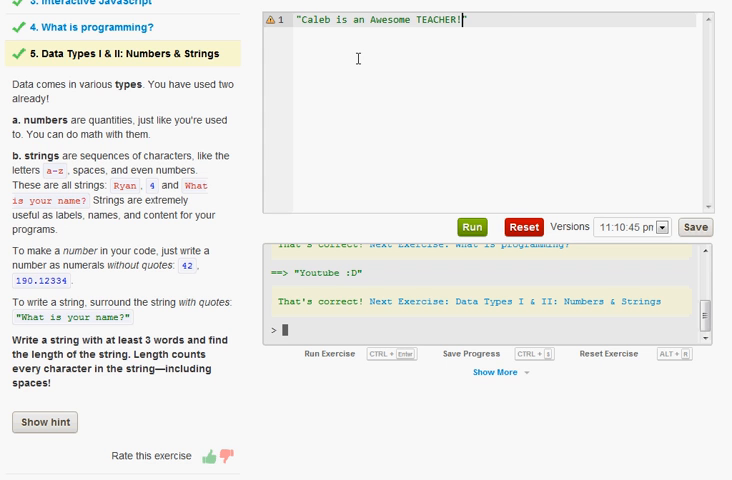
pyautogui.write('.le')
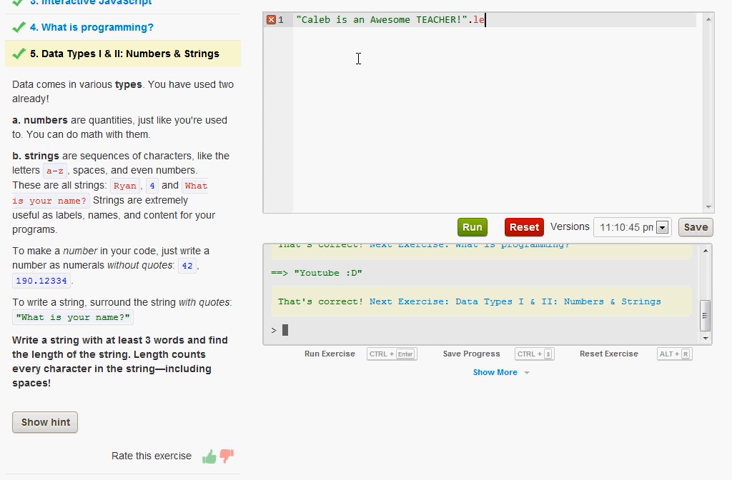
pyautogui.write('ngth')
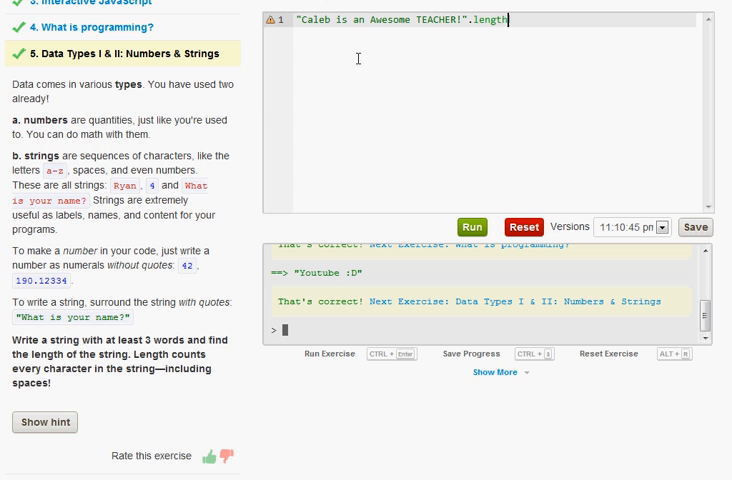
pyautogui.write(';')
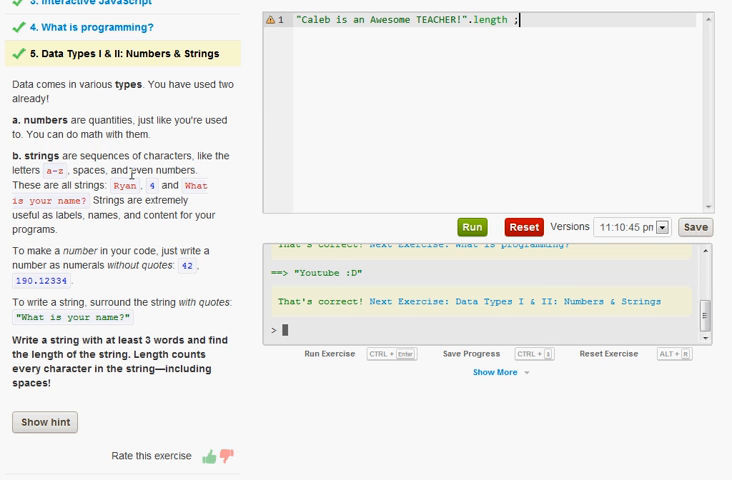
pyautogui.click(474, 224)
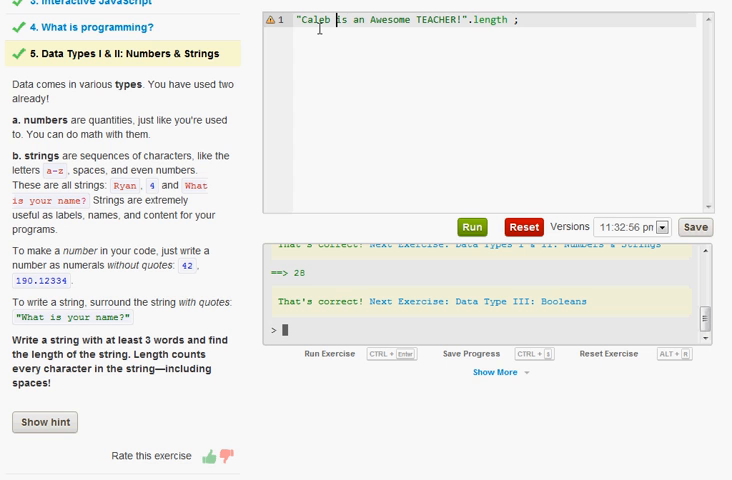
# Add random symbols to the string test, then move on to the Data Type III: Booleans exercise
pyautogui.write('*')
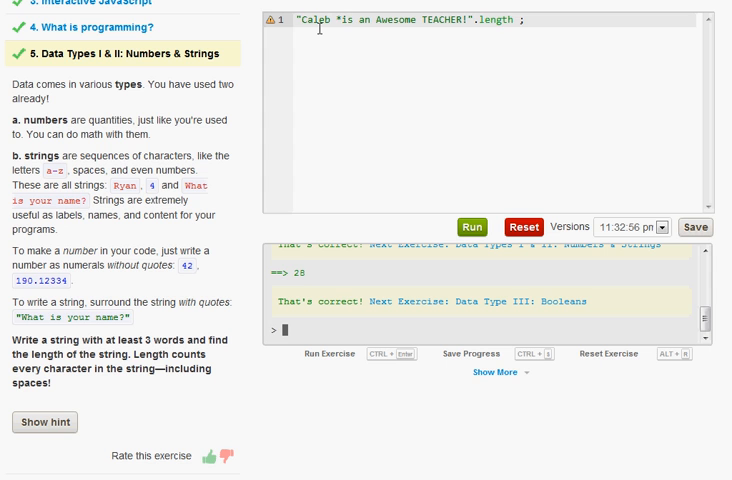
pyautogui.write('&#$%#')
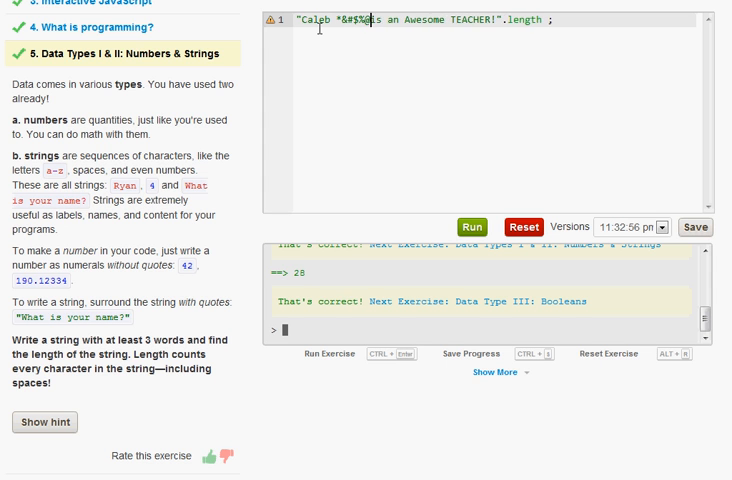
pyautogui.write('@#$%^@')
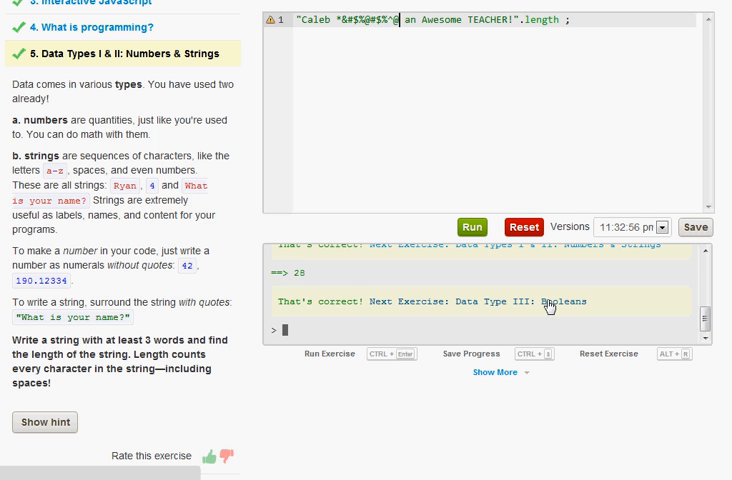
pyautogui.click(546, 300)
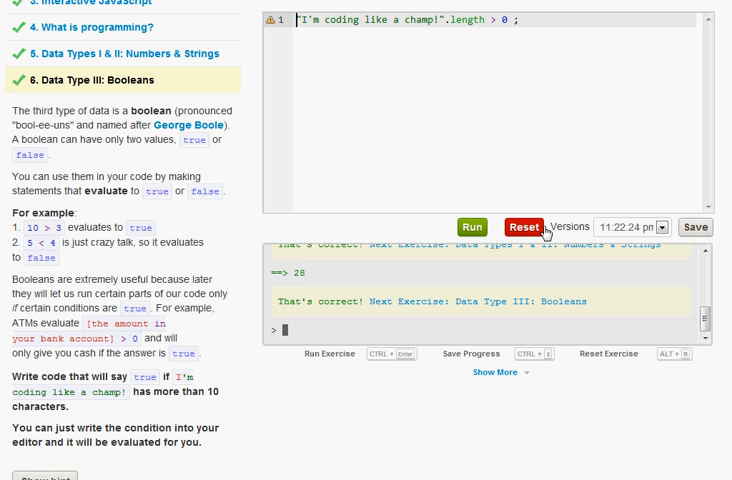
# Reset the editor and write "I'm coding like a champ!".length; in it
pyautogui.click(522, 224)
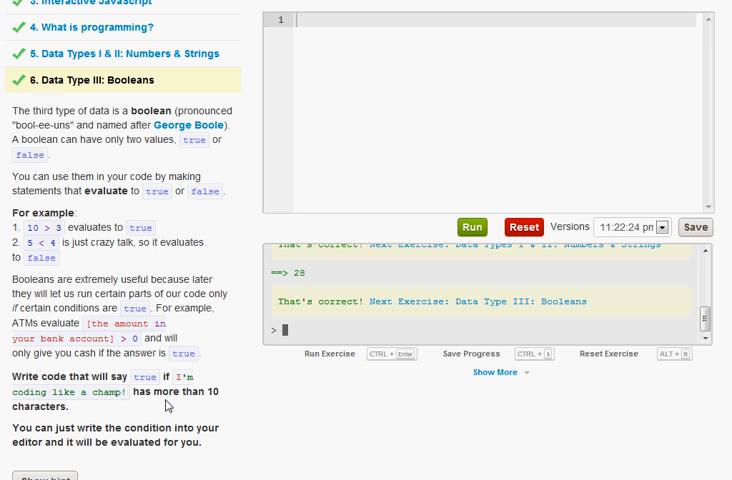
pyautogui.click(344, 48)
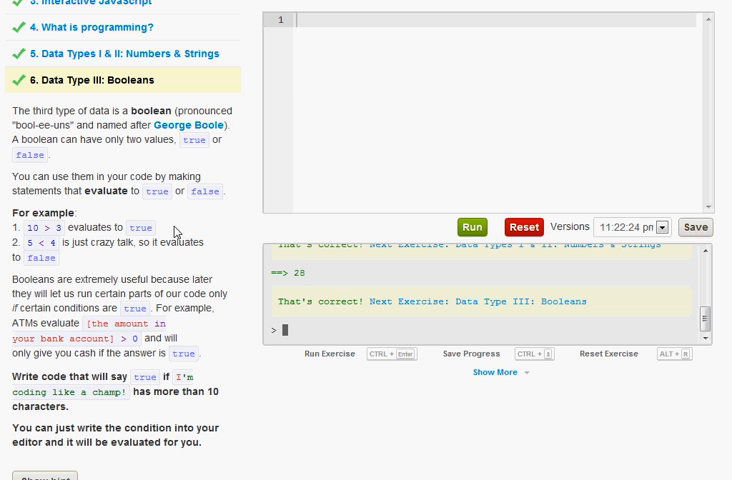
pyautogui.click(356, 56)
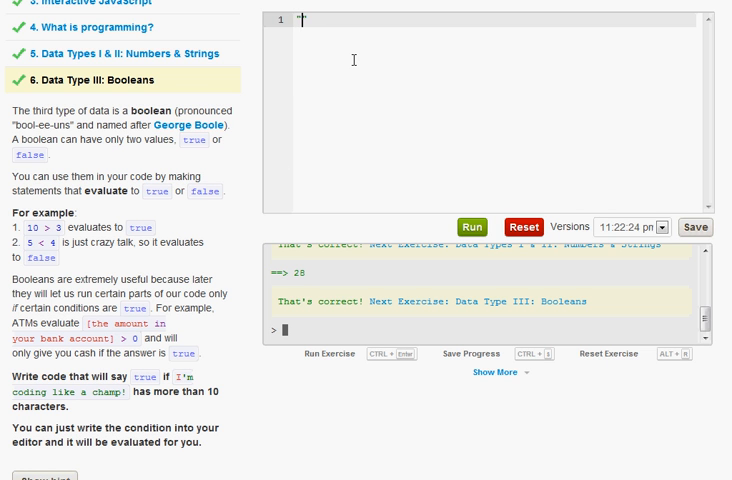
pyautogui.write('"I\'m"')
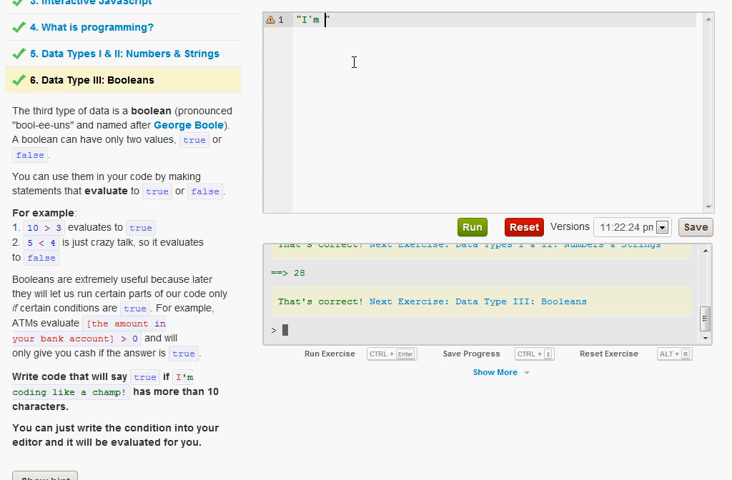
pyautogui.write('coding')
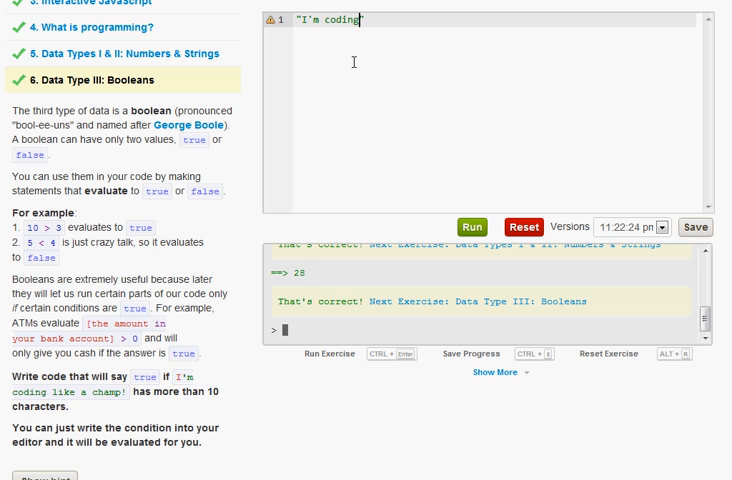
pyautogui.write('like a')
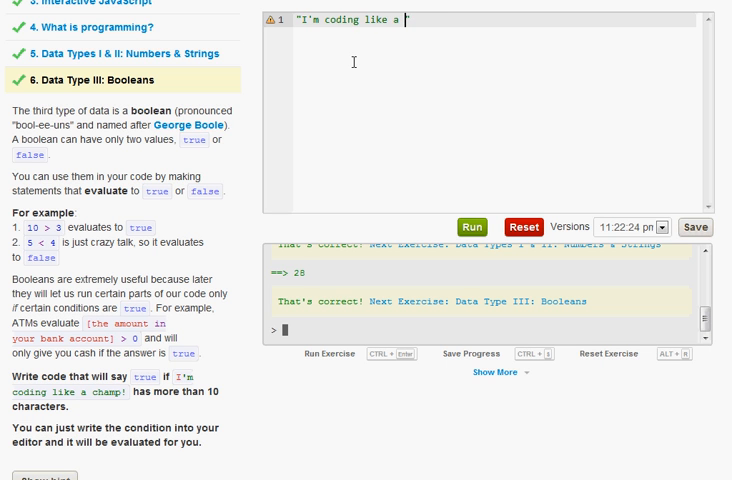
pyautogui.write('champ')
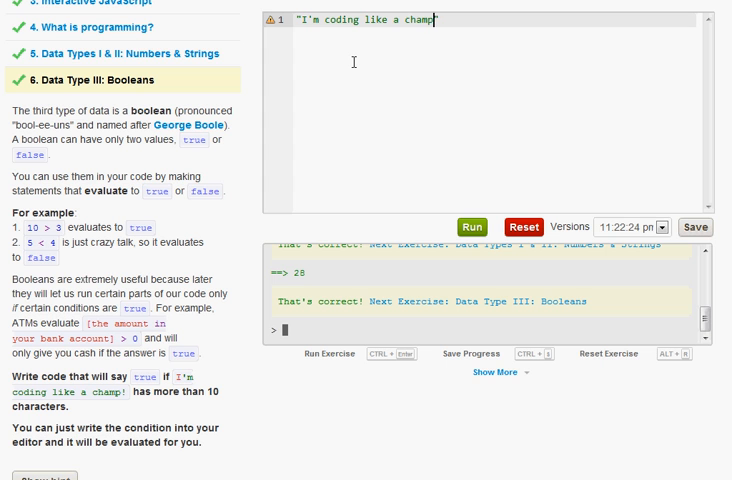
pyautogui.write('!')
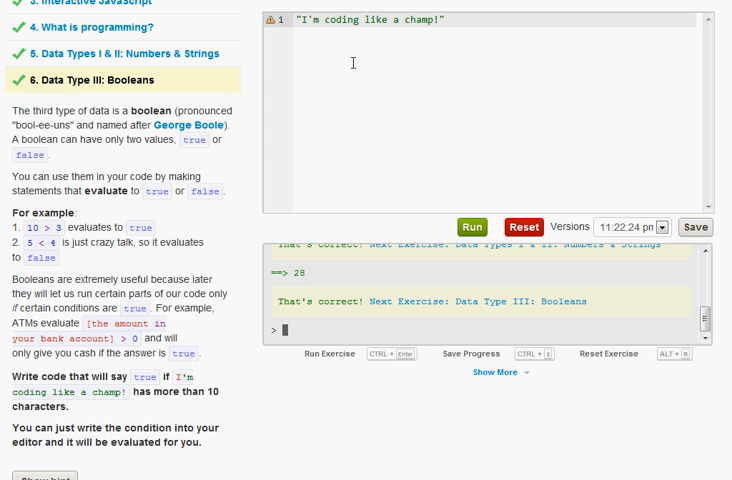
pyautogui.write('.length > 0')
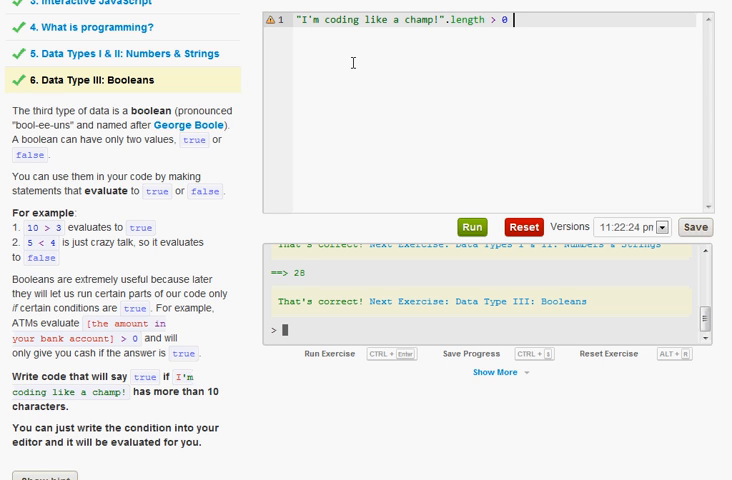
pyautogui.write(';')
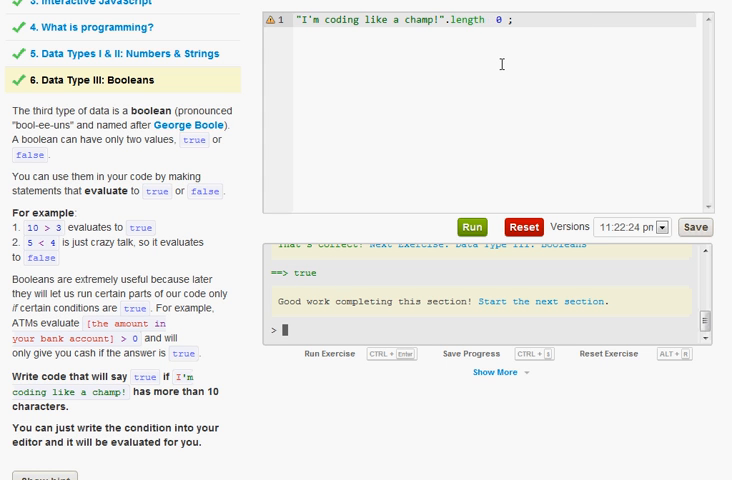
# Run the .length line to see 24 printed in the console
pyautogui.write('<')
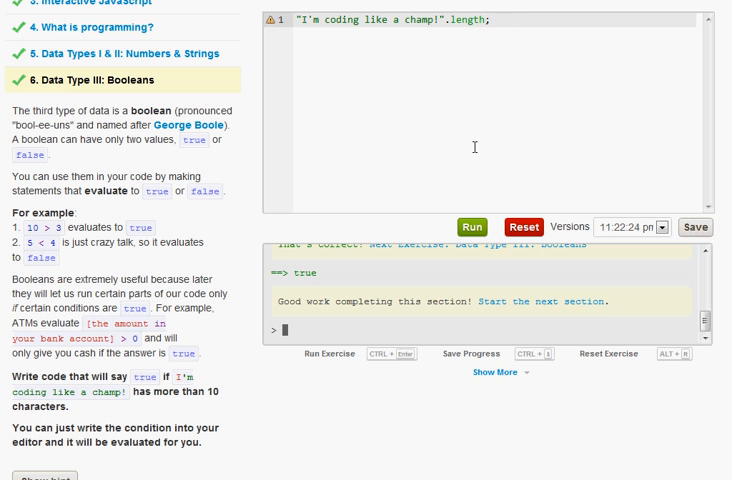
pyautogui.click(452, 224)
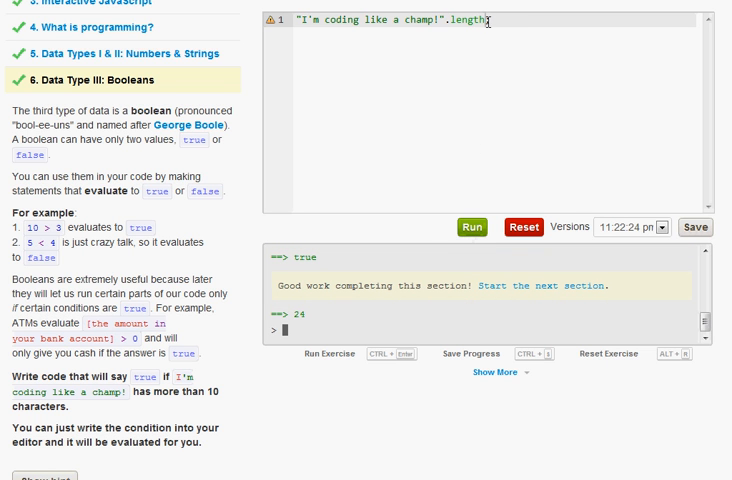
pyautogui.scroll(-3)
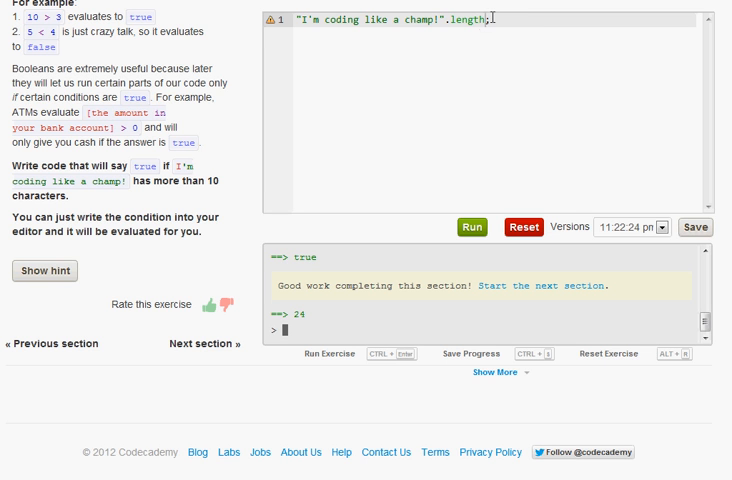
# Add 24 > 0; and run it to get true, then move on to the next section
pyautogui.write('<')
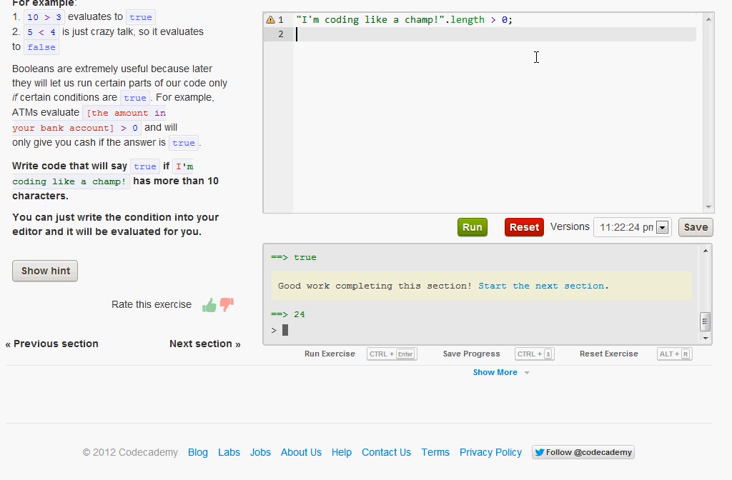
pyautogui.write('24')
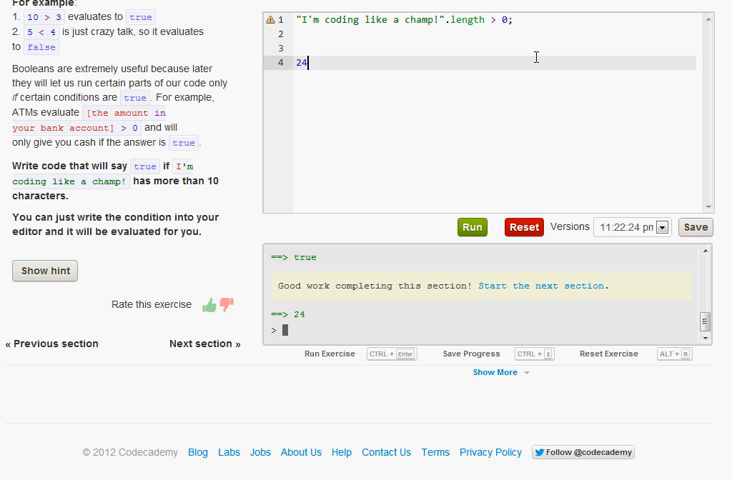
pyautogui.write('> 0')
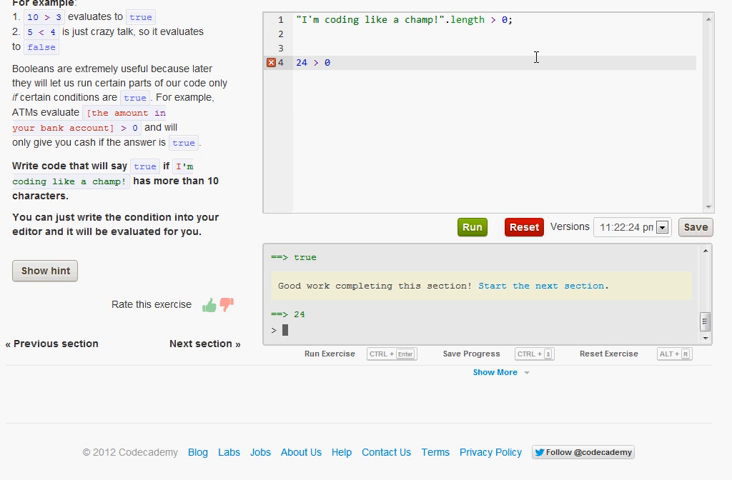
pyautogui.write(';')
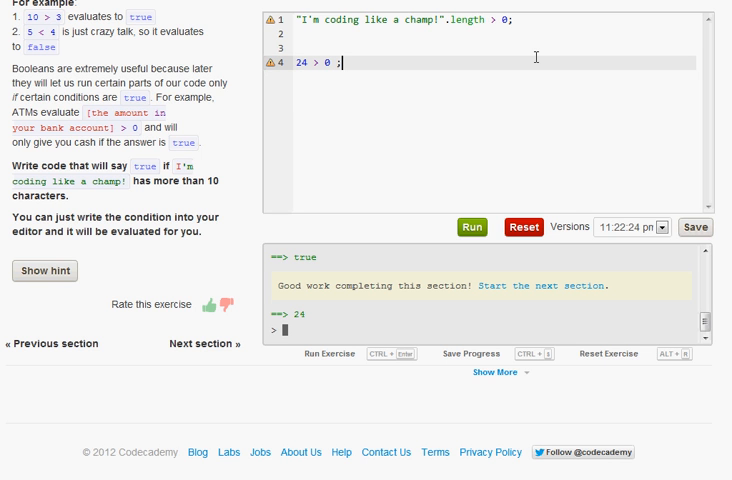
pyautogui.click(468, 228)
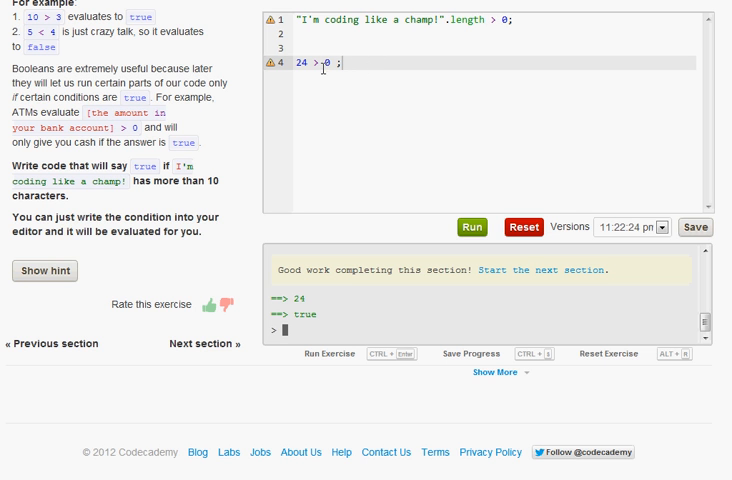
pyautogui.write('<')
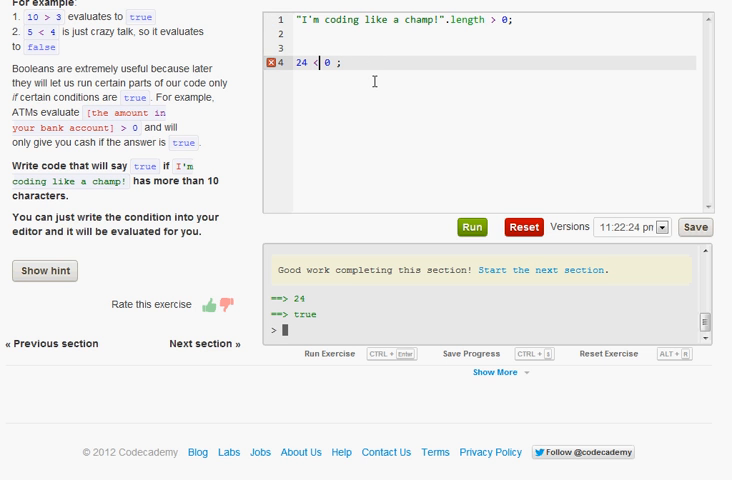
pyautogui.click(472, 226)
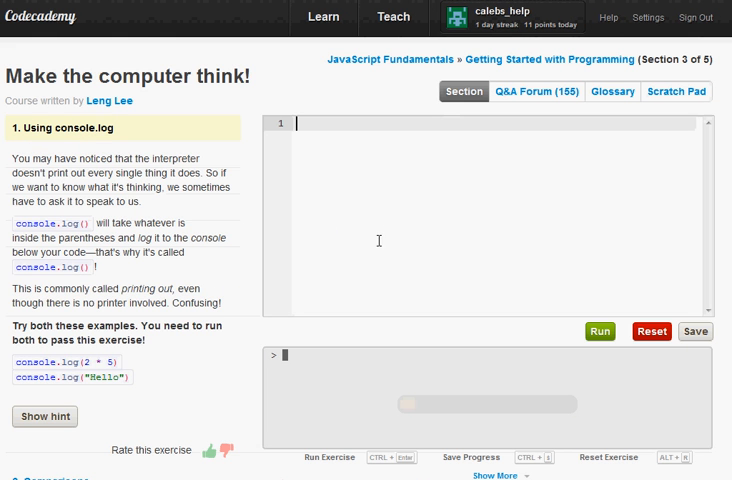
pyautogui.moveTo(200, 152)
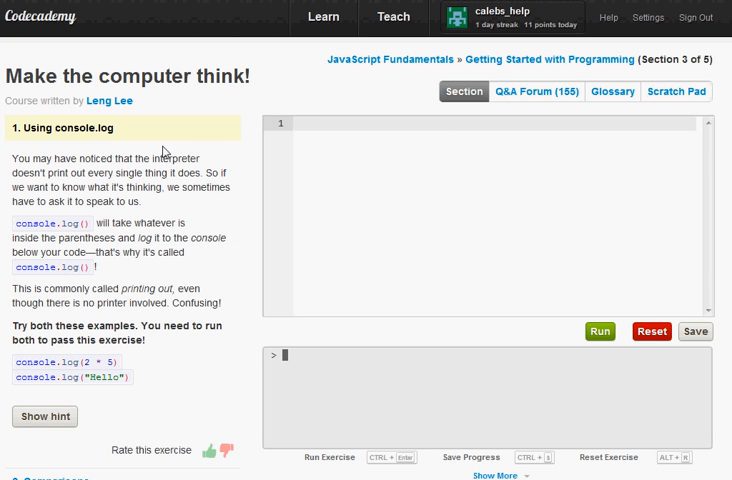
pyautogui.moveTo(164, 150)
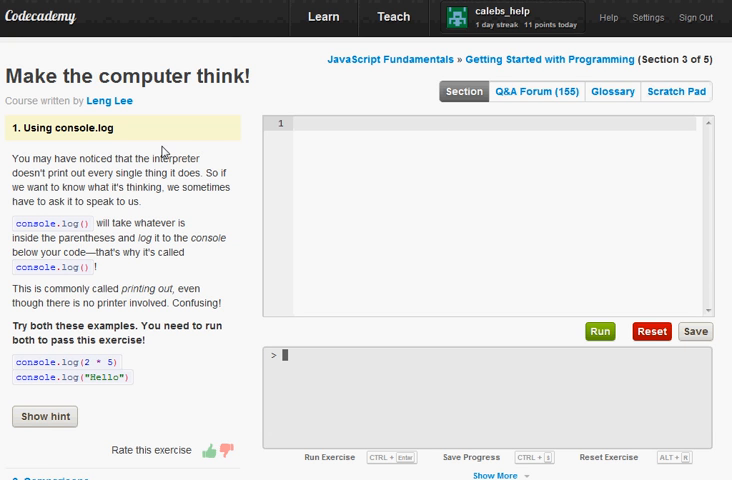